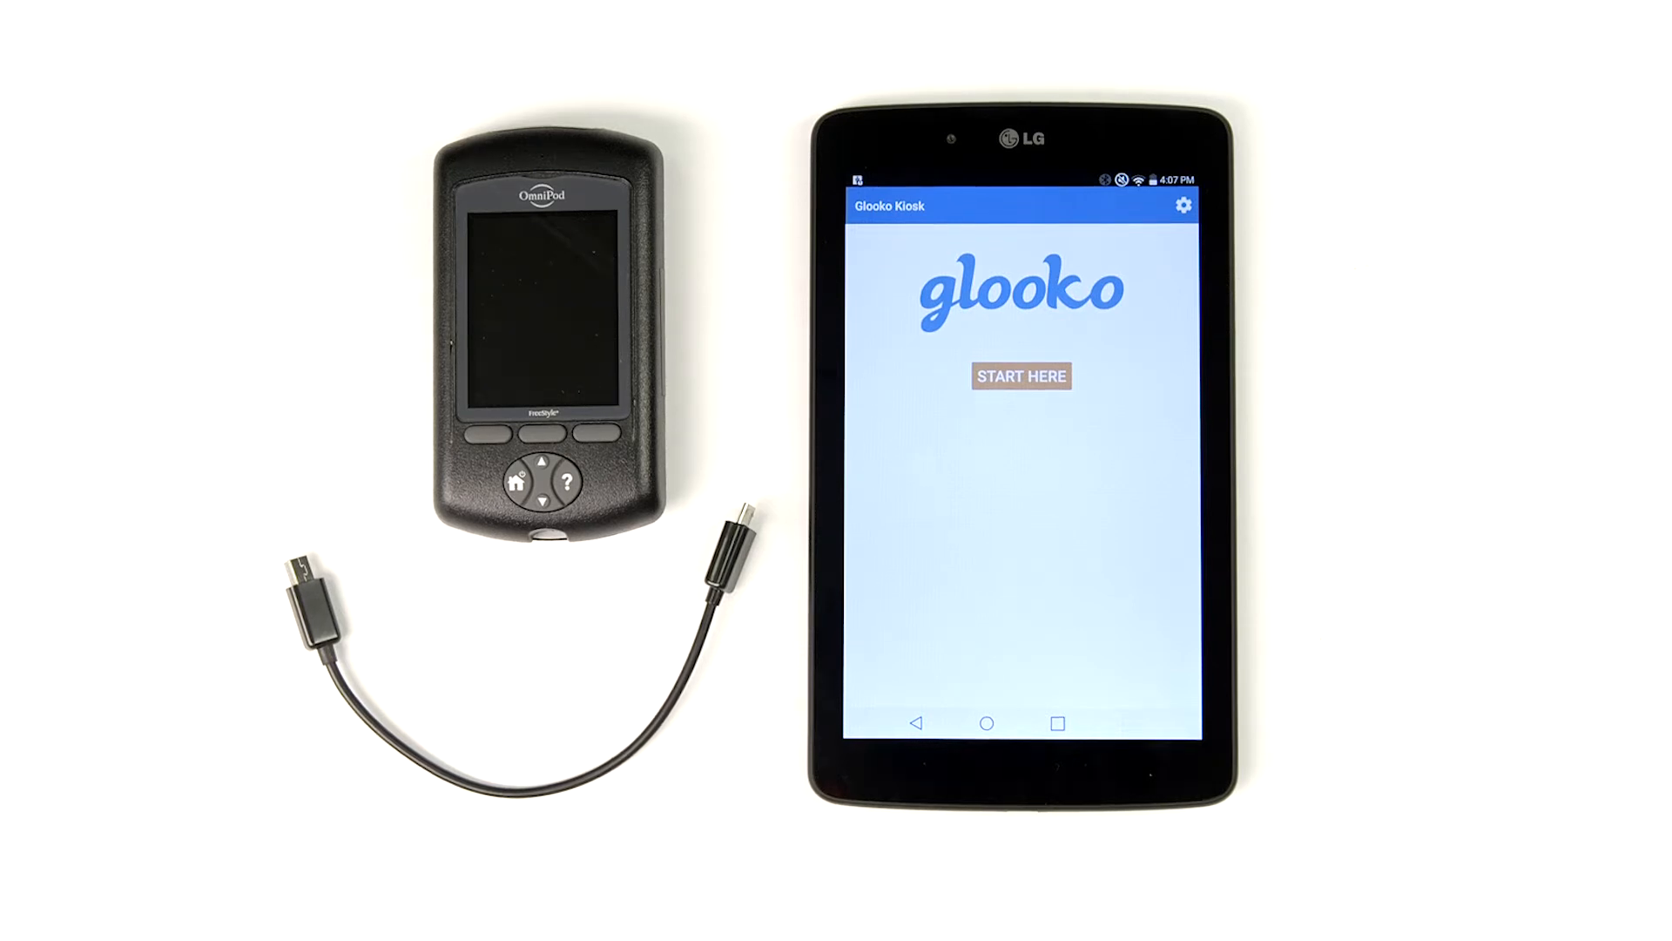
Start a device upload and scroll through the list of supported devices.
click(1021, 375)
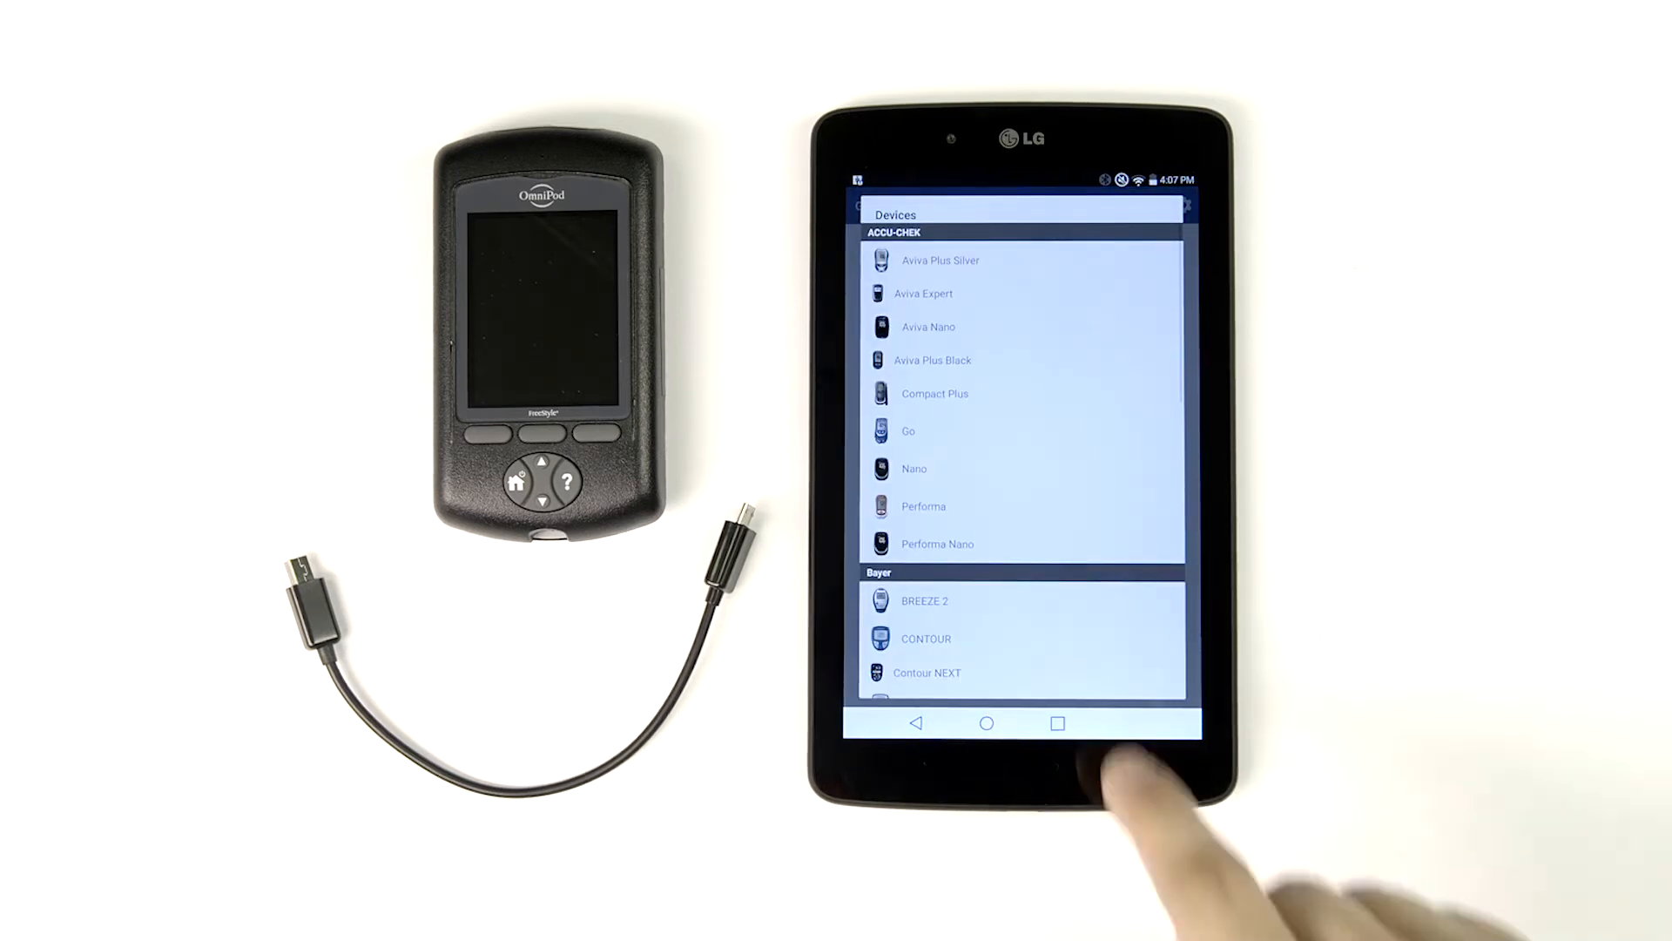
scroll(down, 3)
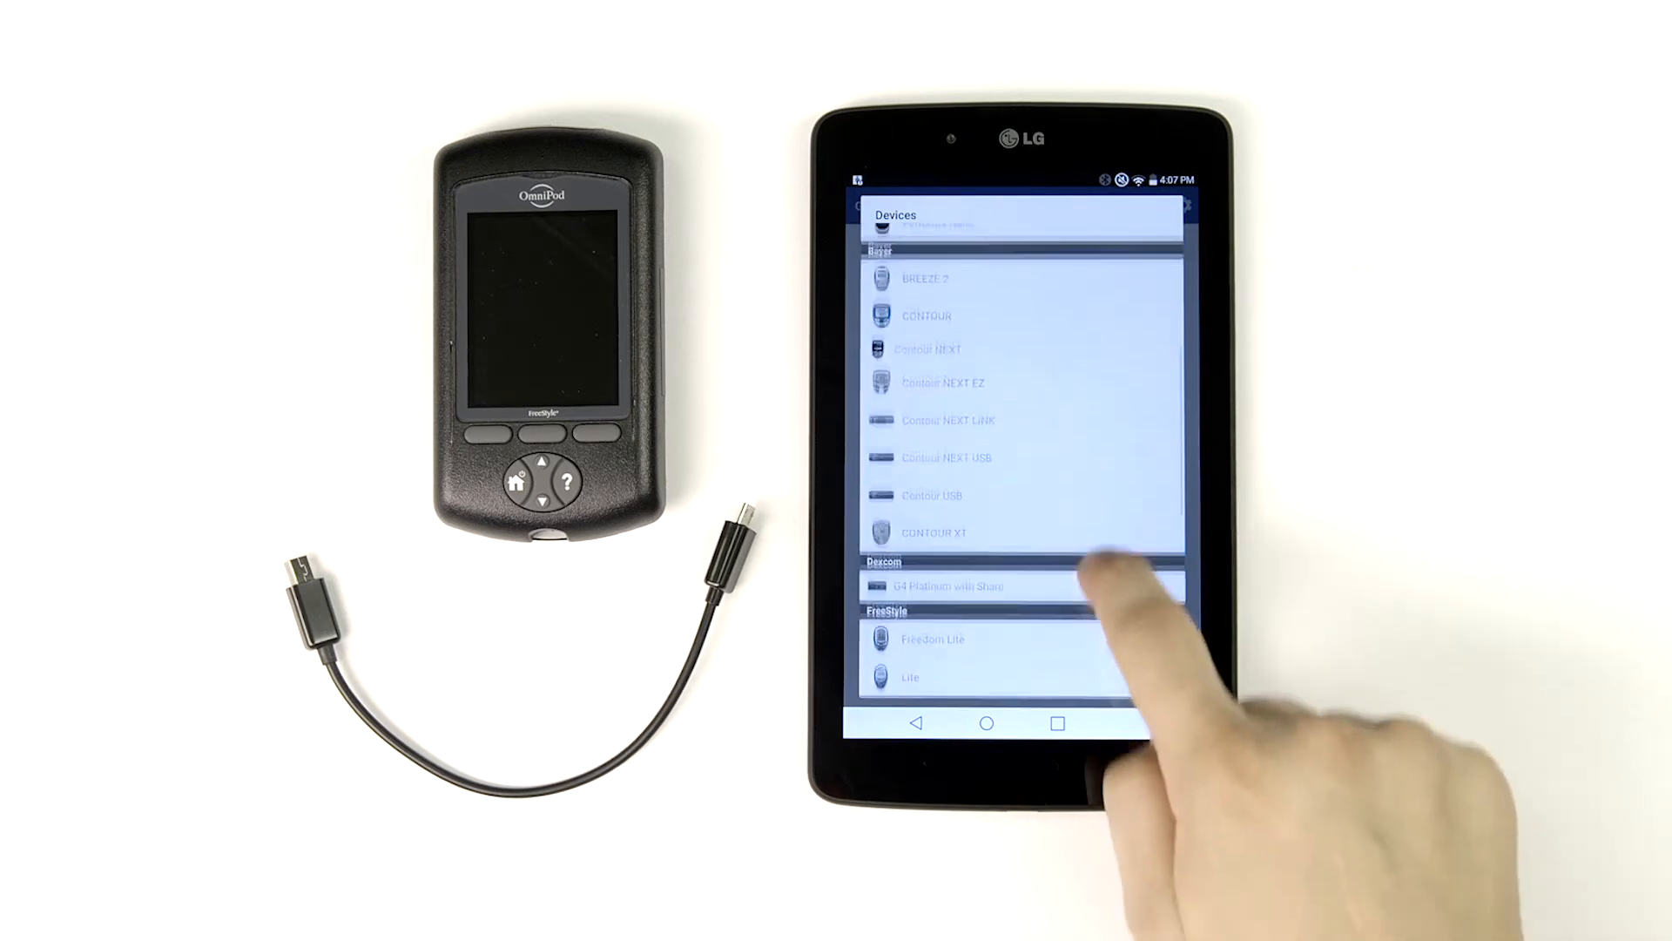
scroll(down, 3)
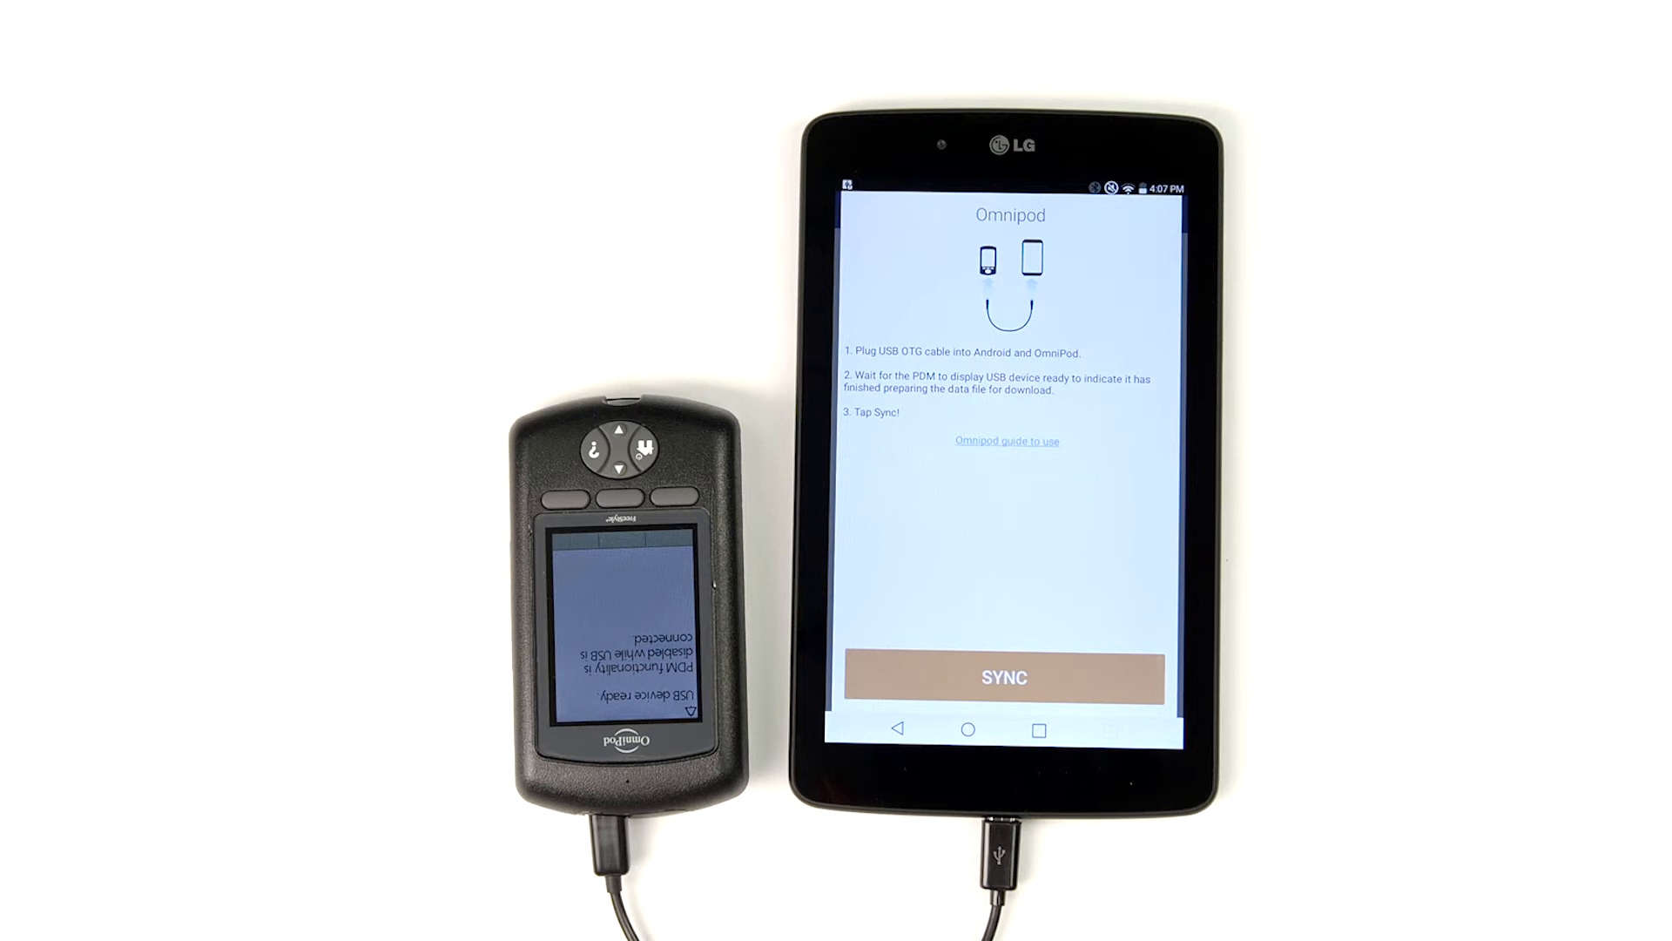
Sync the USB-connected Omnipod PDM.
click(1005, 678)
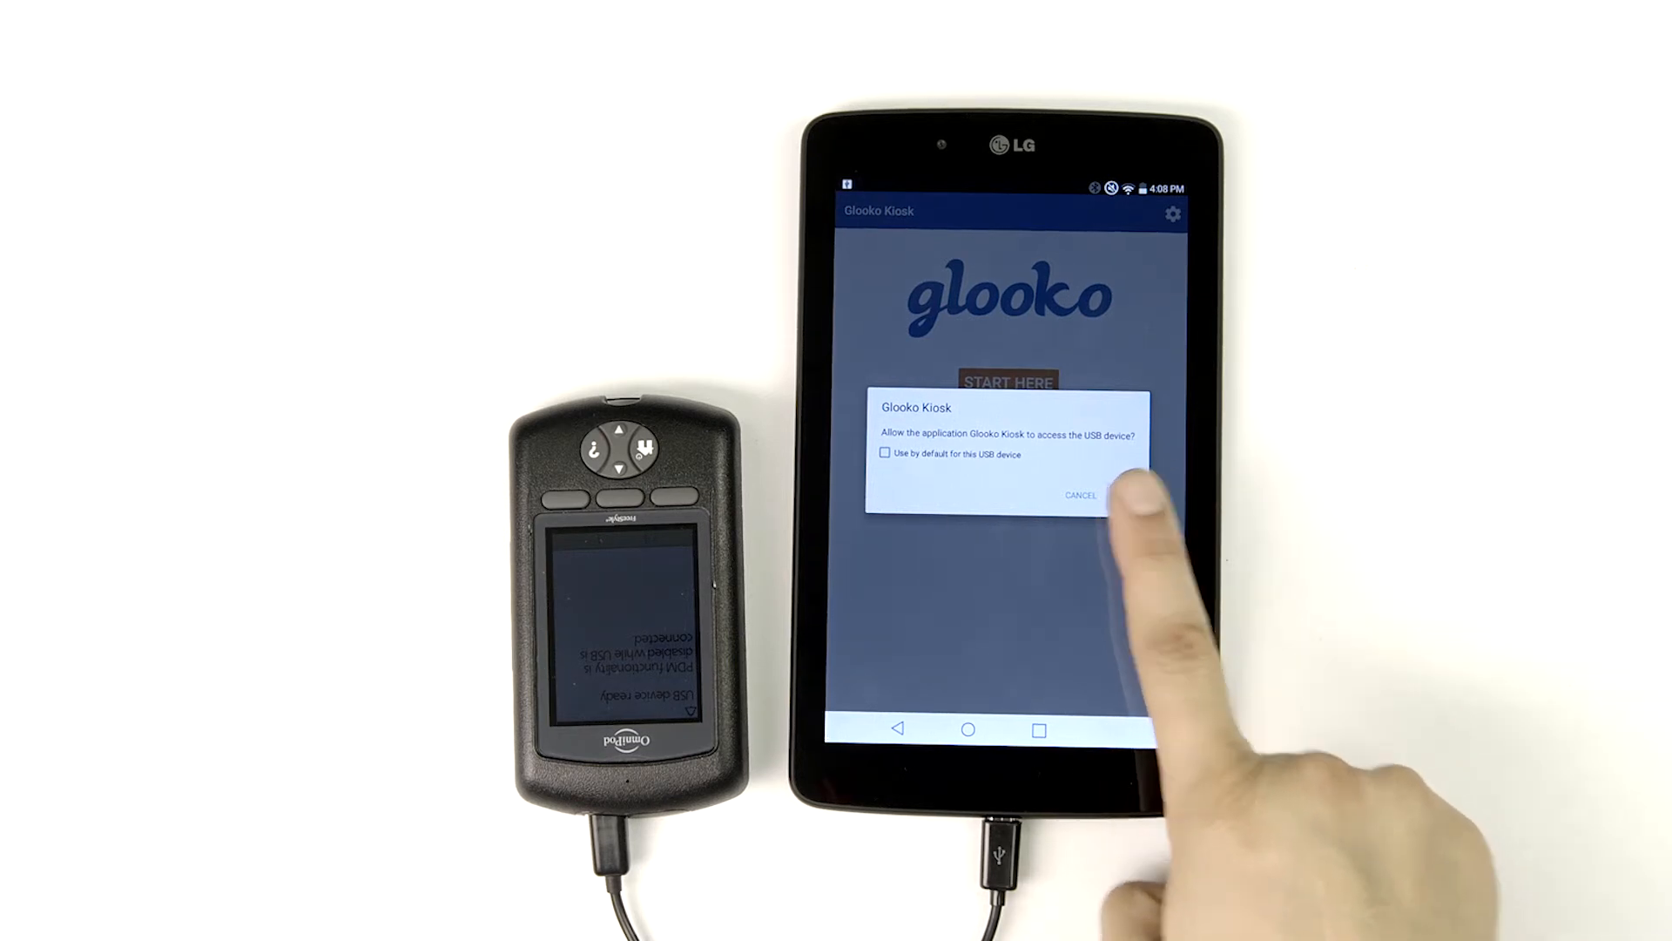
Confirm the USB permission prompt with OK.
click(1080, 496)
text(Bett)
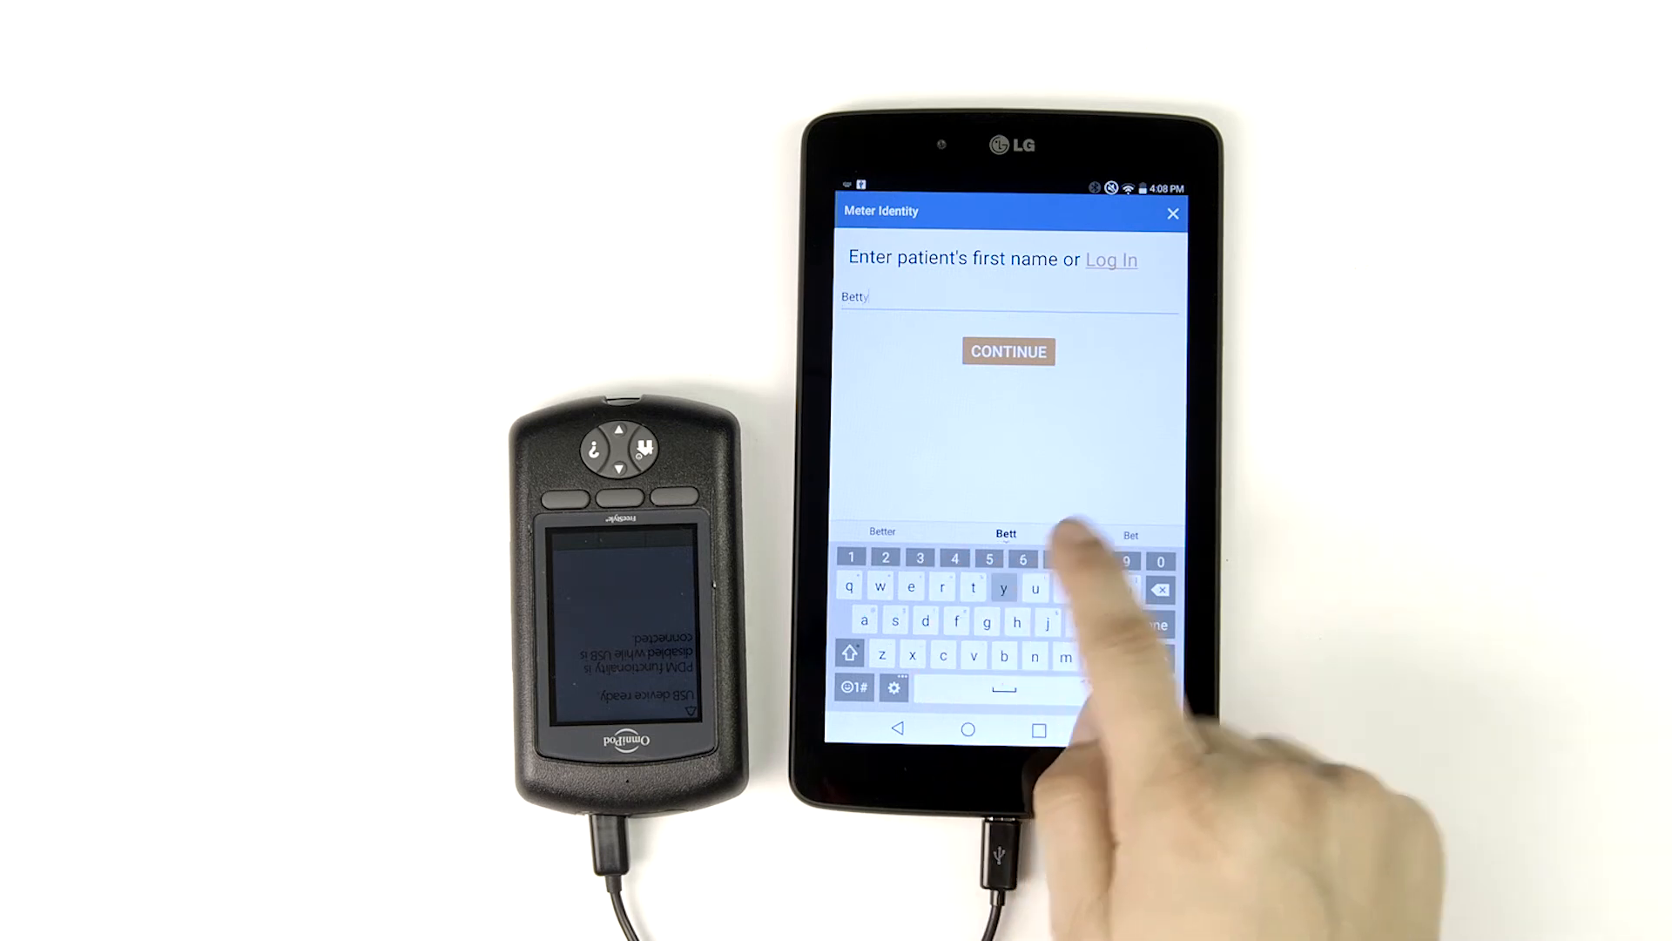
Enter the patient's first and last names on the Meter Identity screen.
click(1009, 351)
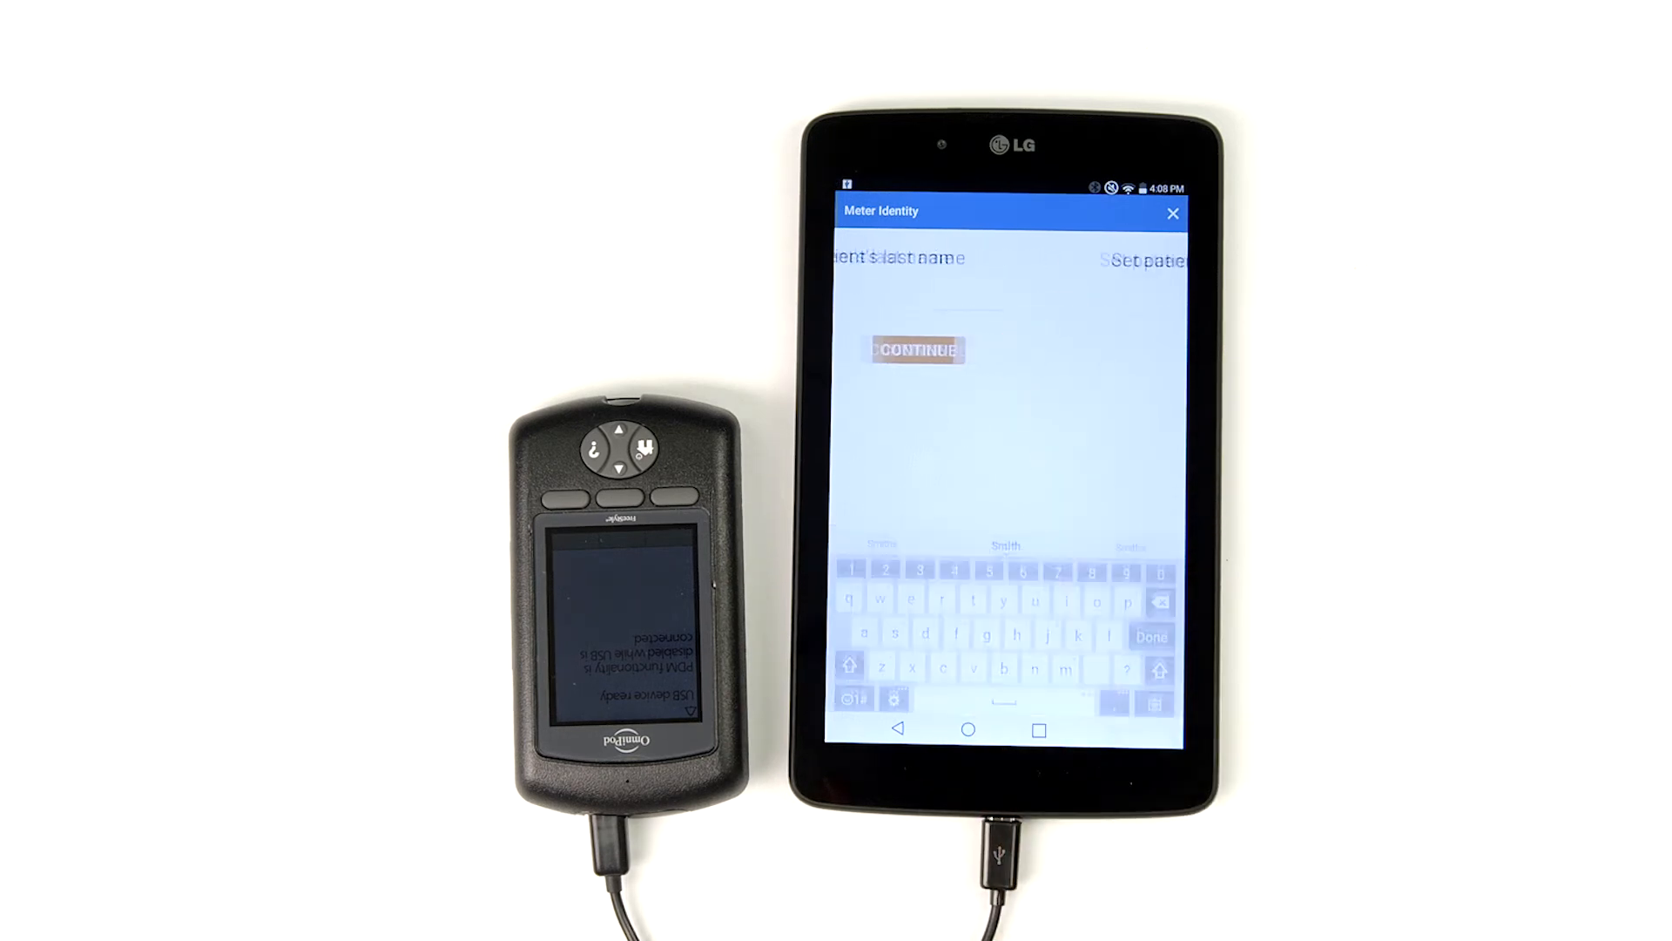
click(919, 350)
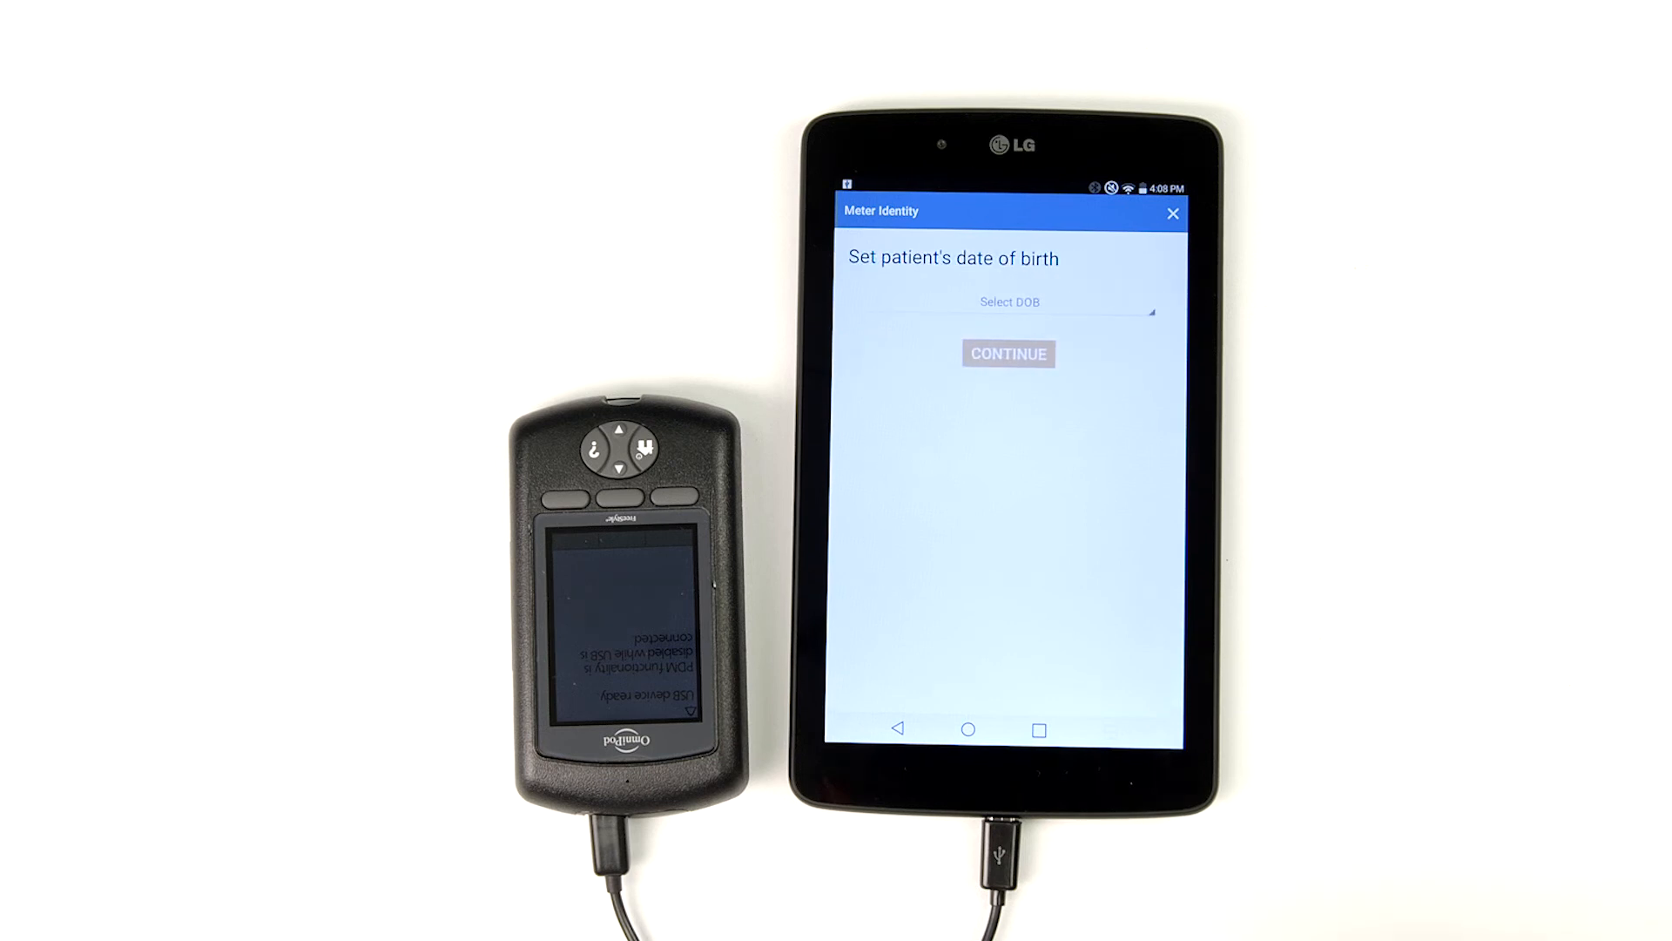
Pick March 25, 1970 as date of birth, confirm, and continue.
click(1009, 301)
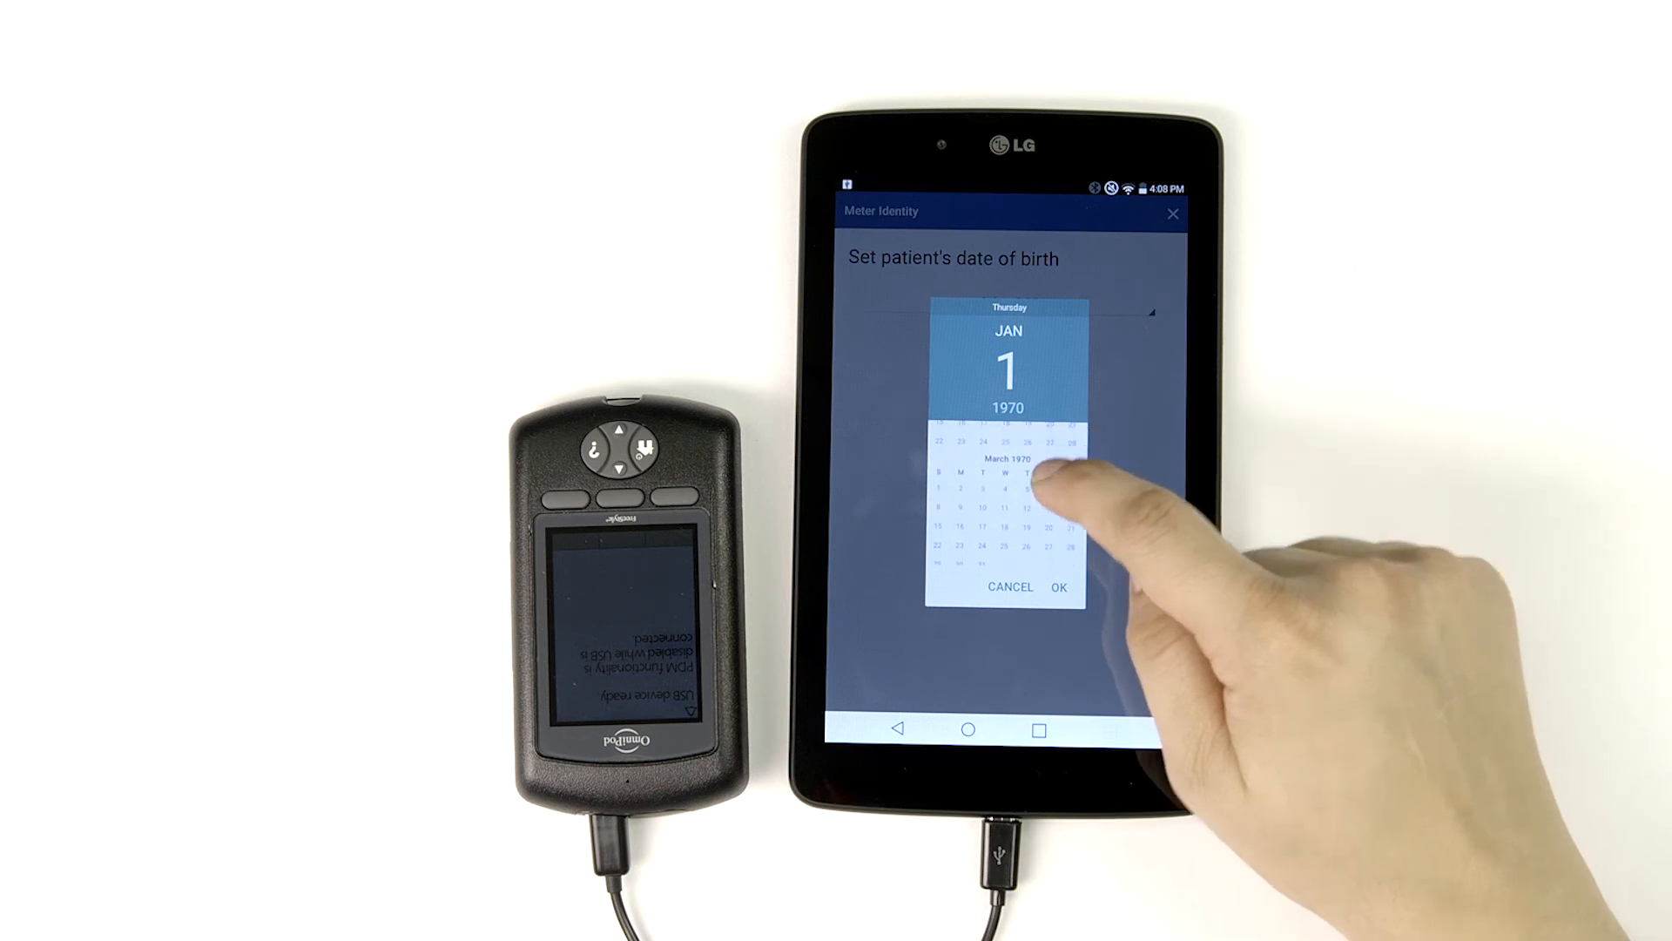
click(1005, 517)
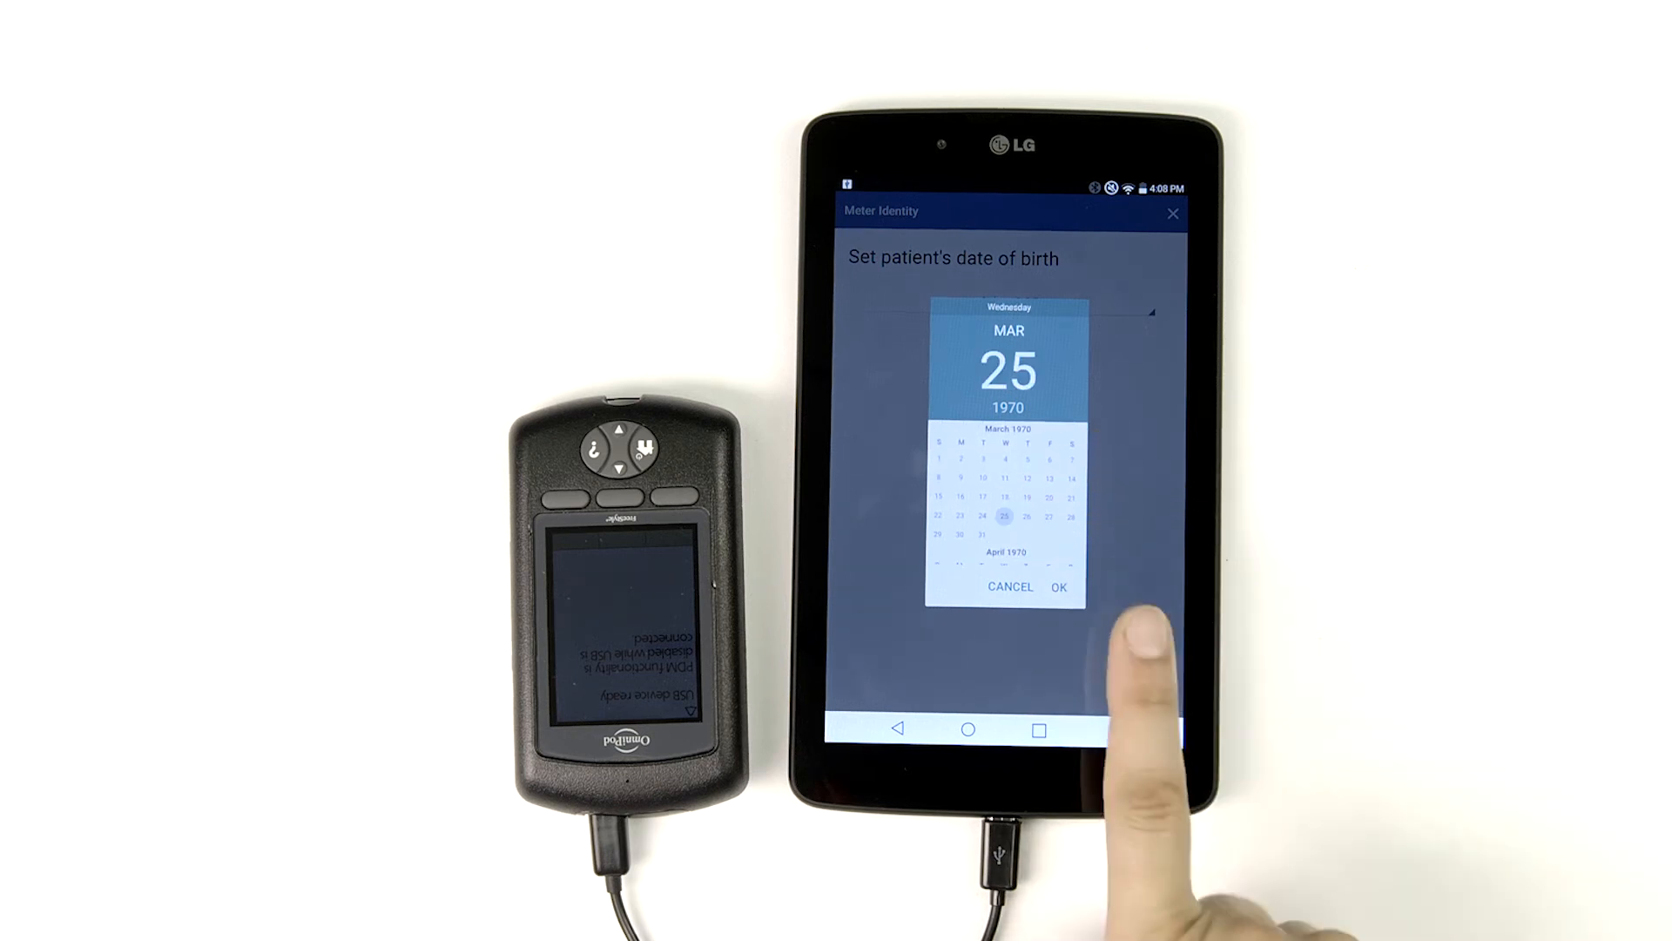
click(1060, 587)
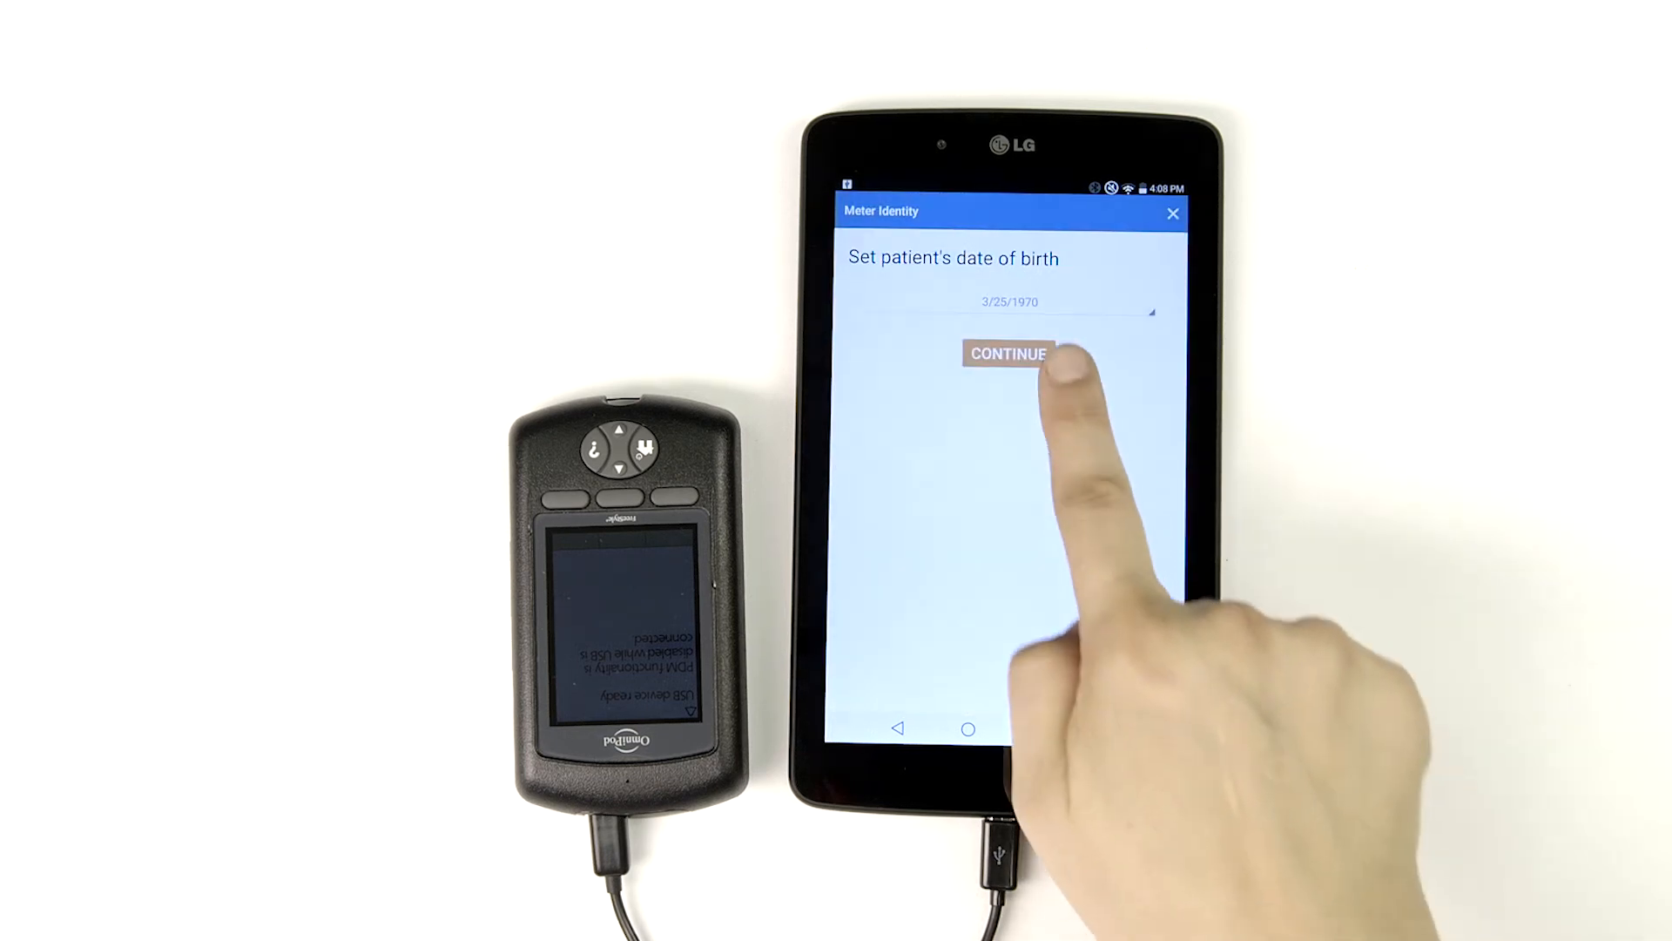
click(1008, 355)
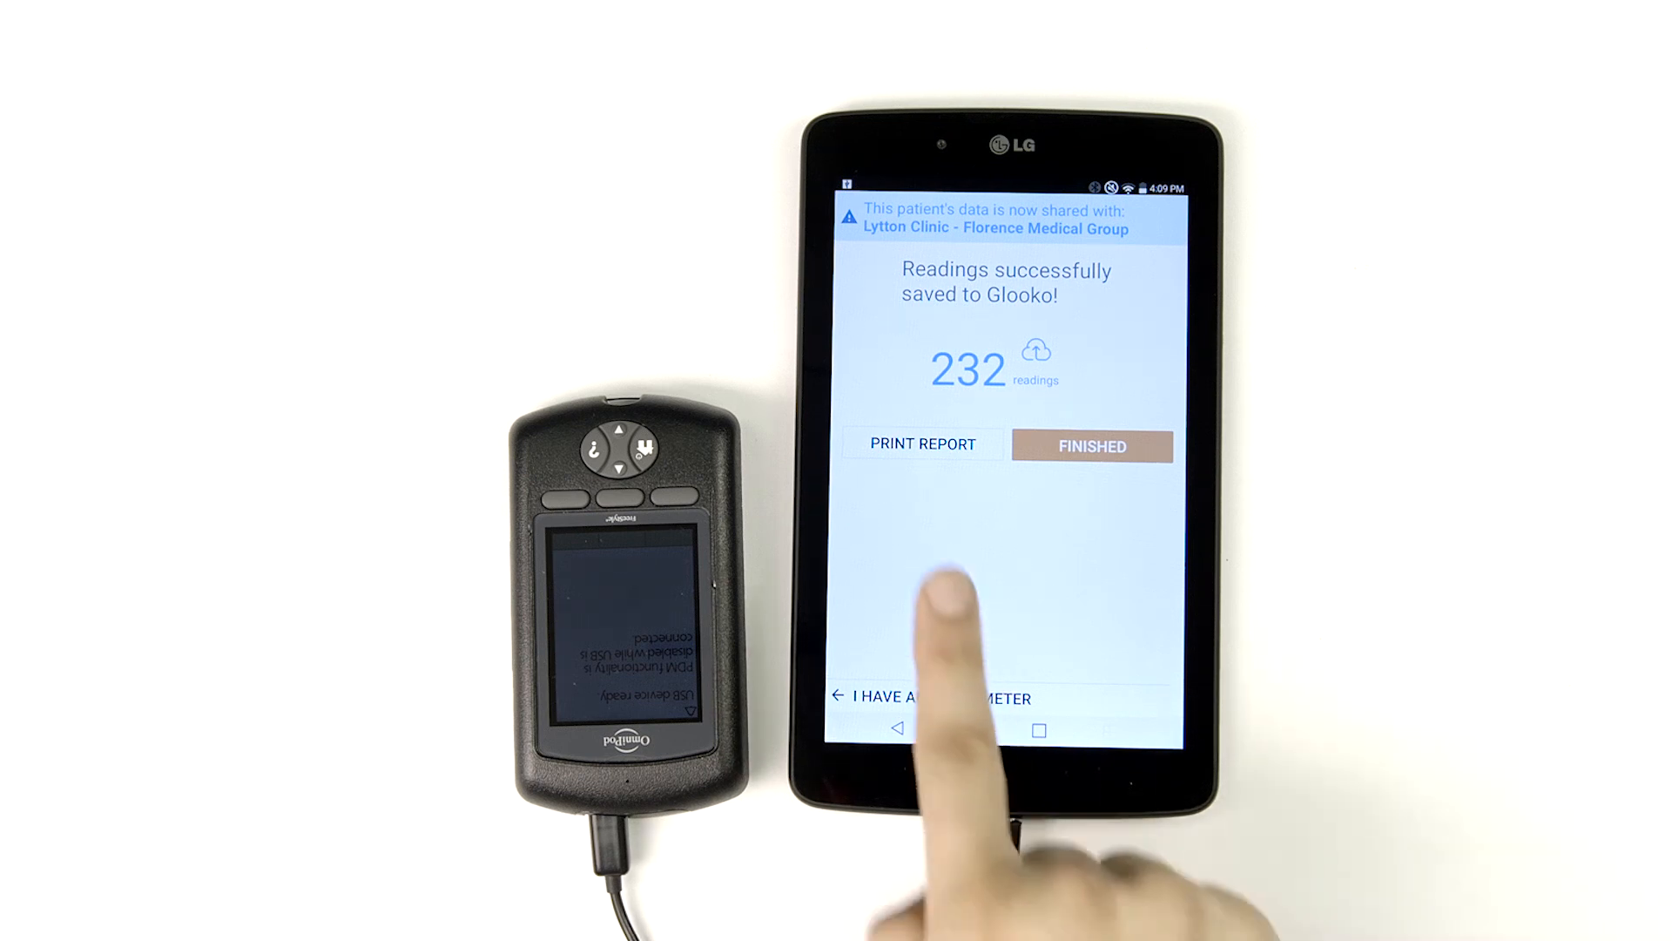
mouse_move(942, 504)
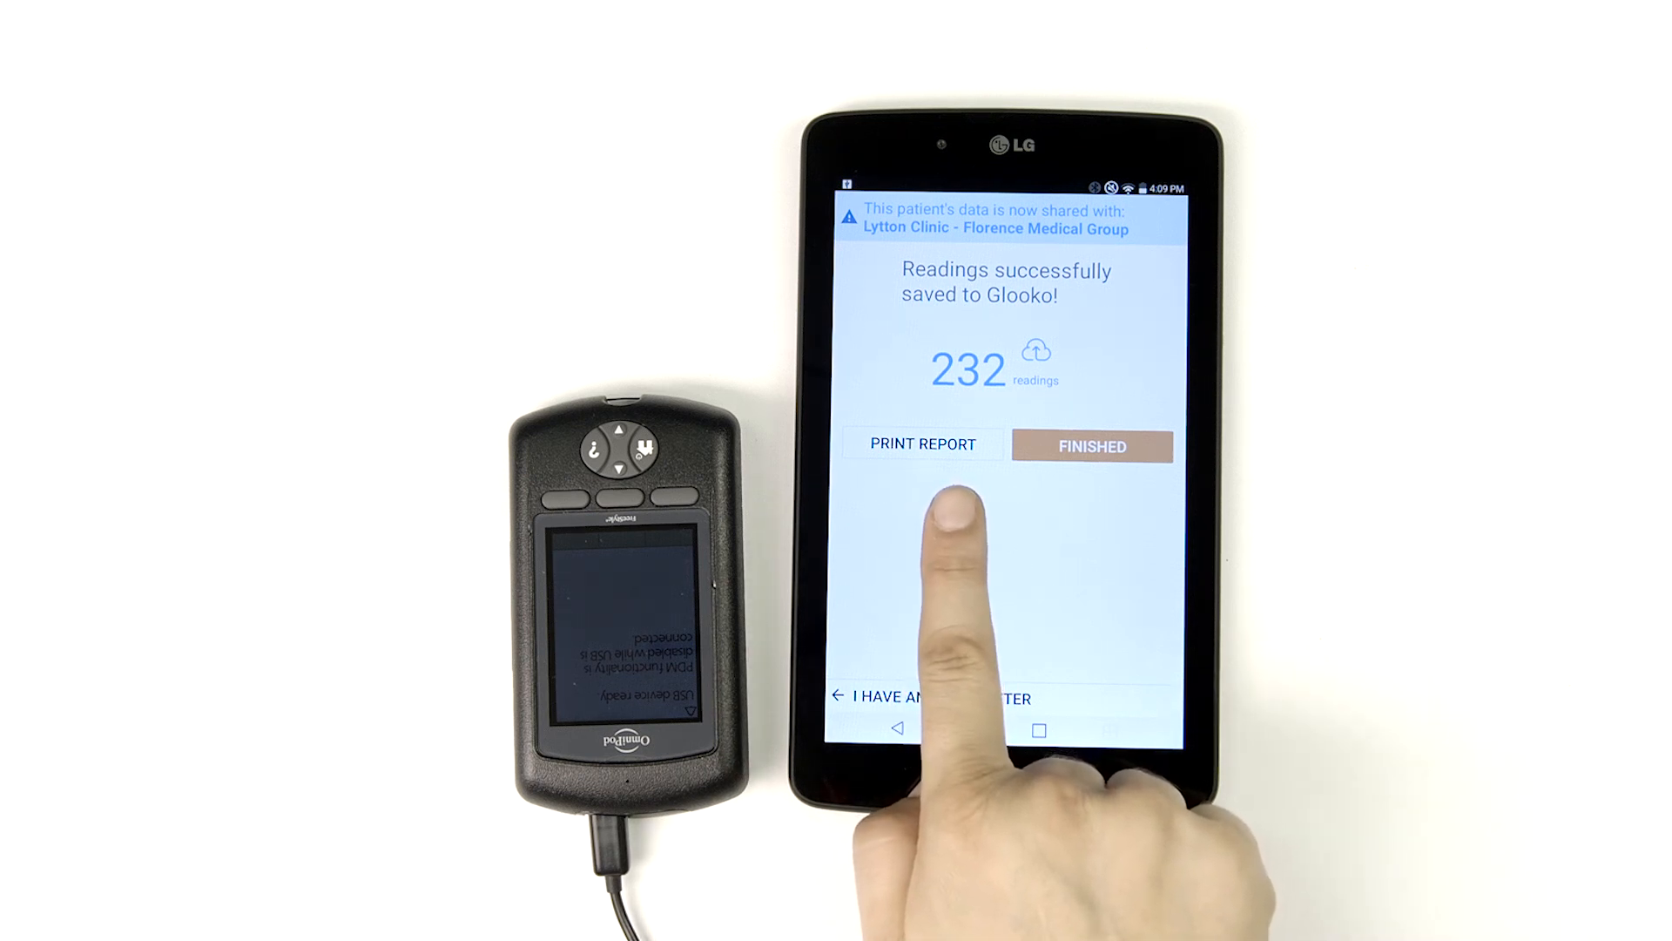